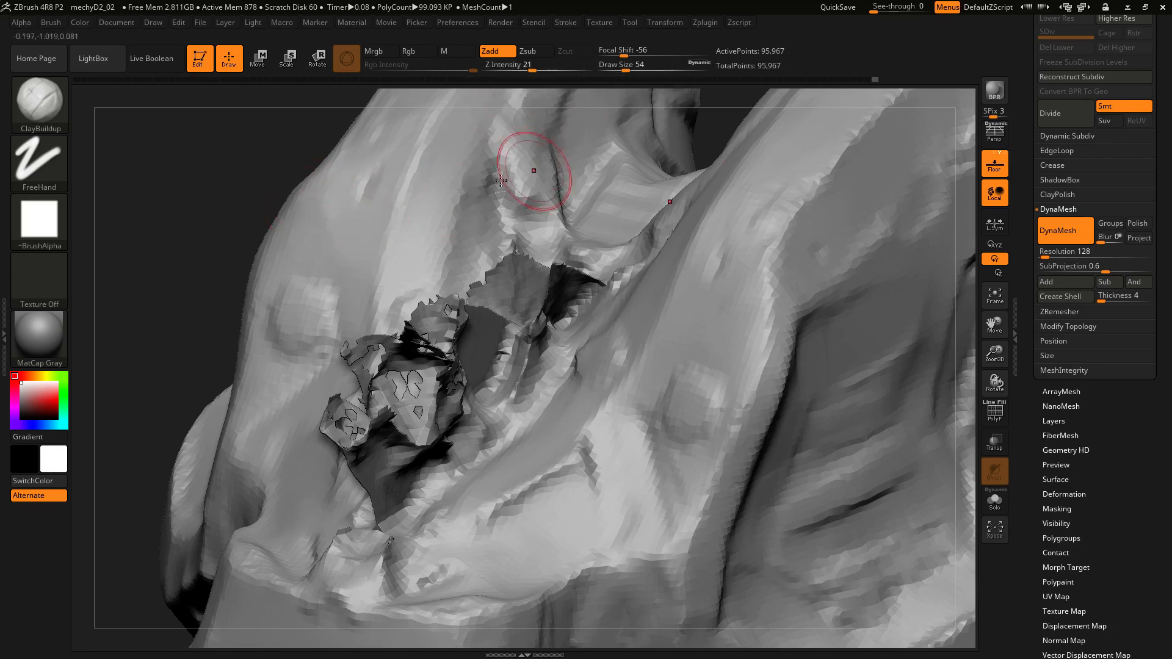
# - Turn the sculpt to view the damaged crest side-on
pyautogui.moveTo(534, 170); pyautogui.dragTo(755, 113)
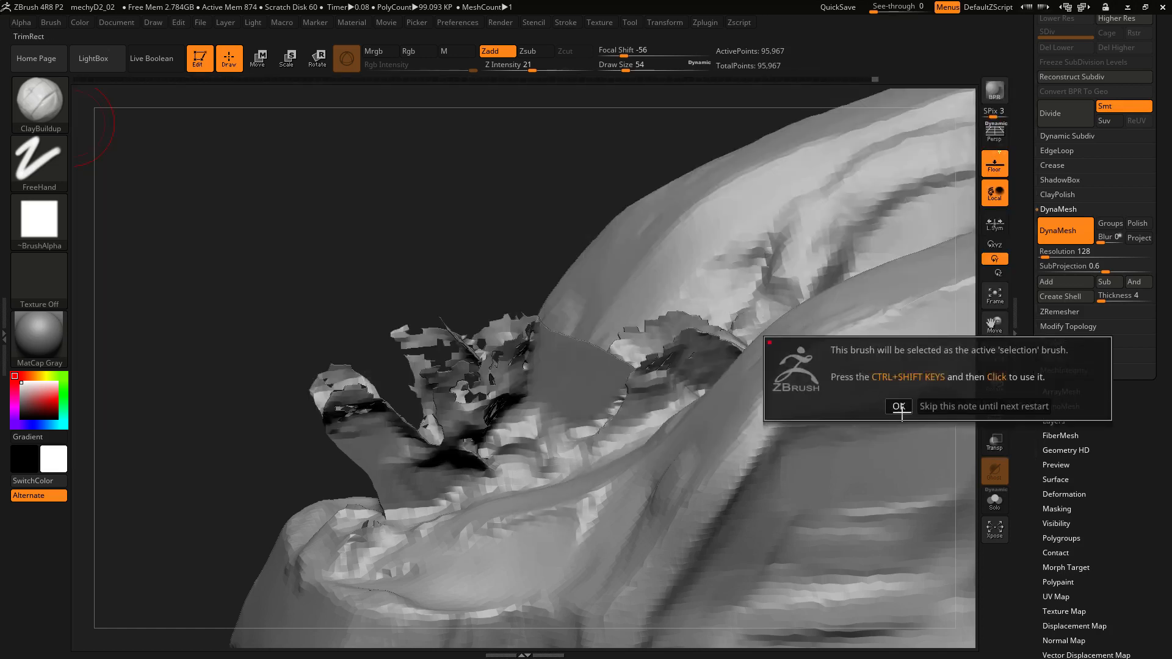
# - Dismiss the TrimRect selection-brush notice
pyautogui.click(897, 406)
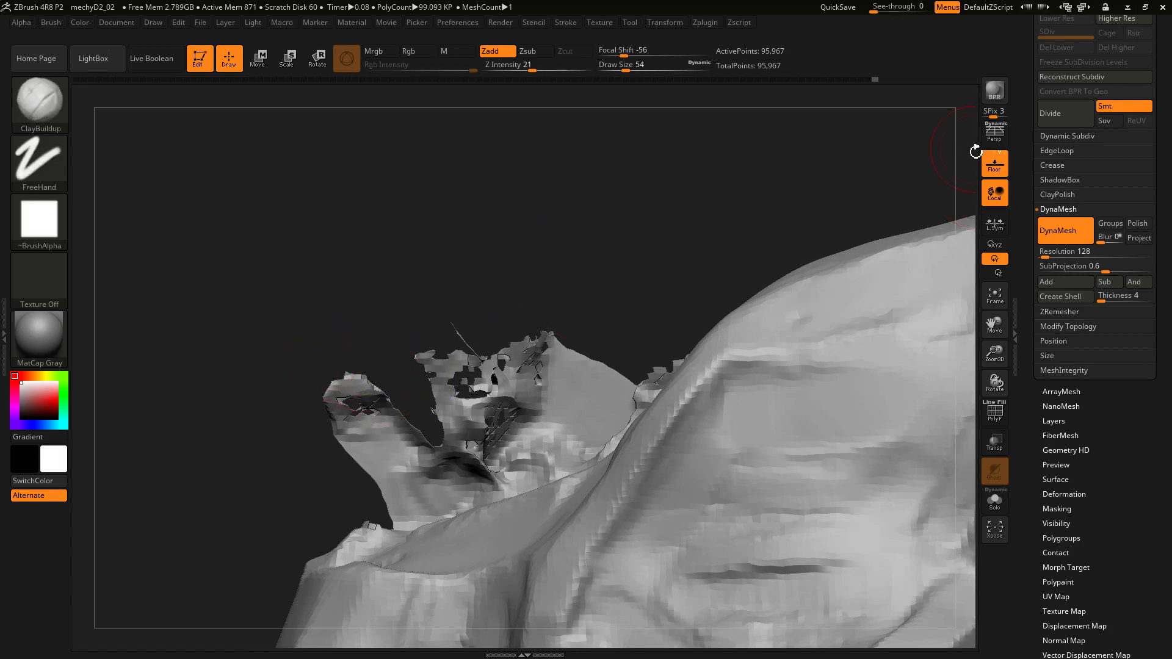
pyautogui.moveTo(995, 135)
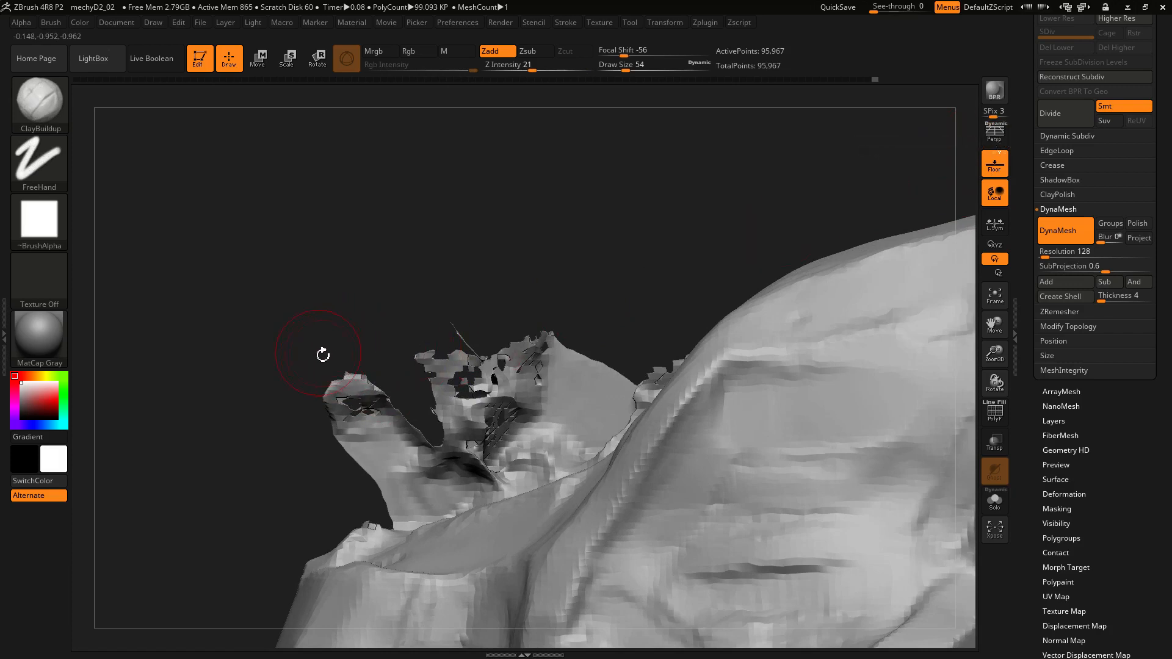
# - Slice the ragged crest geometry off with a TrimRect rectangle
pyautogui.moveTo(282, 315); pyautogui.dragTo(455, 507)
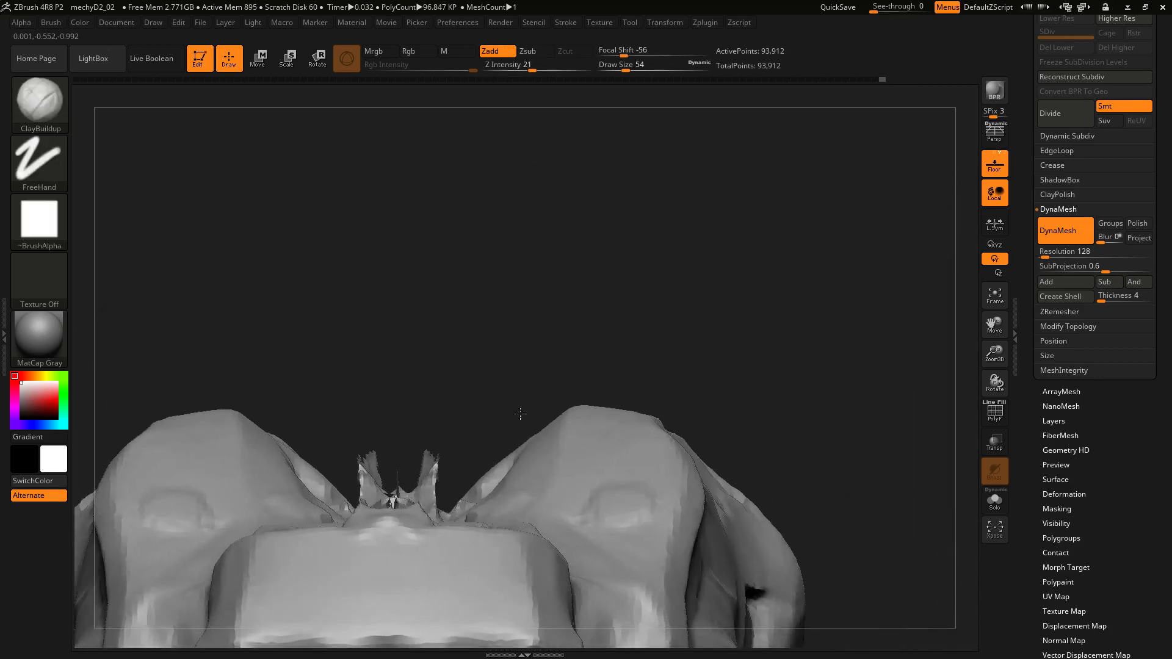
# - Inspect the crest hole, re-DynaMesh to seal it, then bring up the brush library
pyautogui.moveTo(521, 415); pyautogui.dragTo(501, 441)
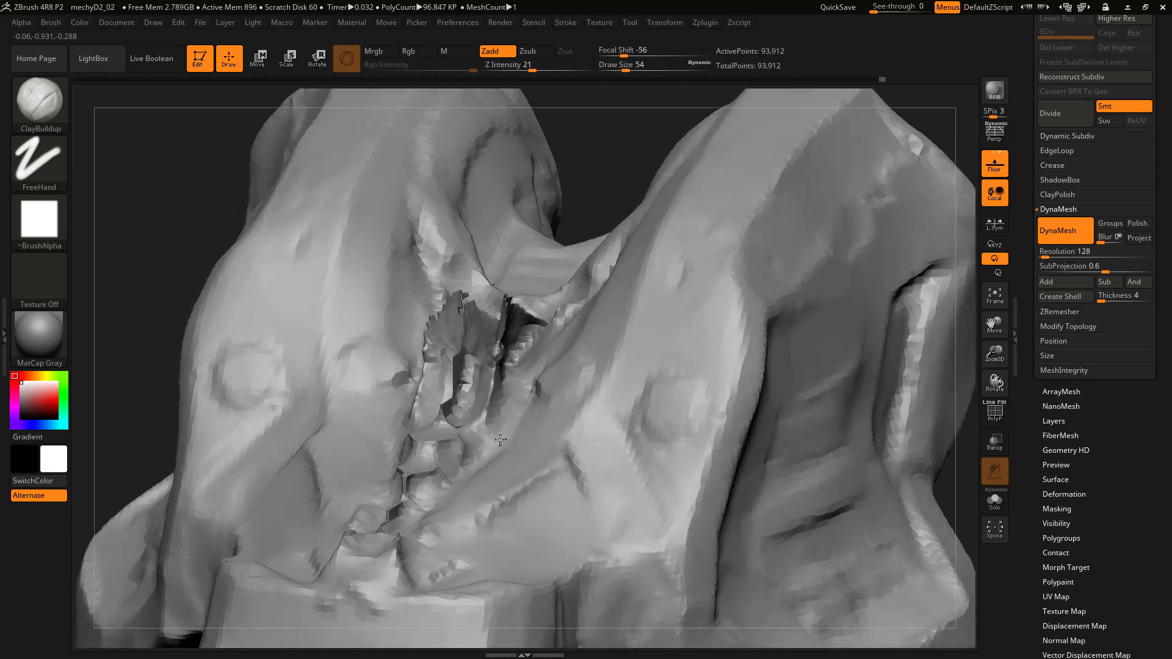
pyautogui.moveTo(501, 441); pyautogui.dragTo(482, 448)
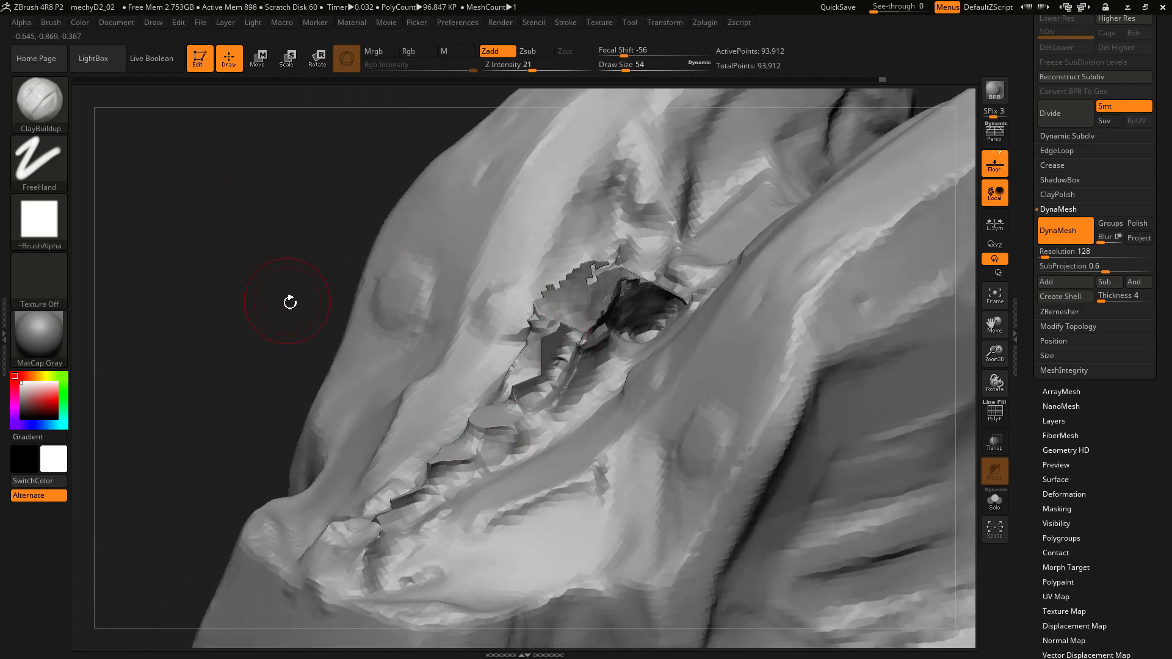
pyautogui.moveTo(290, 302); pyautogui.dragTo(405, 409)
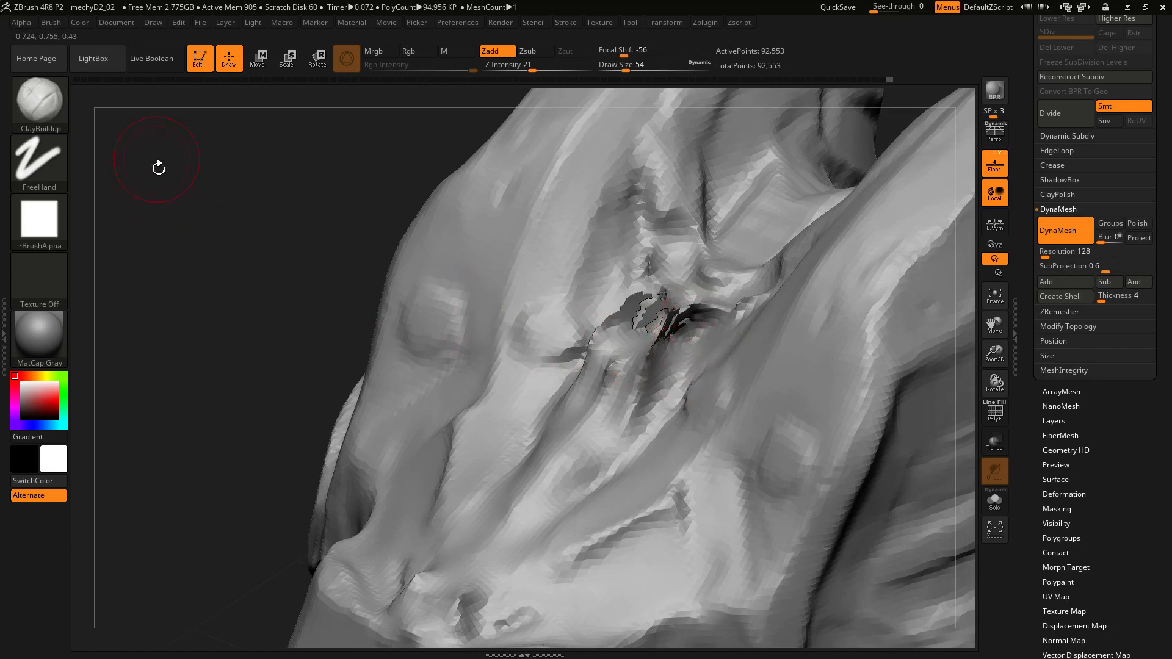
pyautogui.click(40, 98)
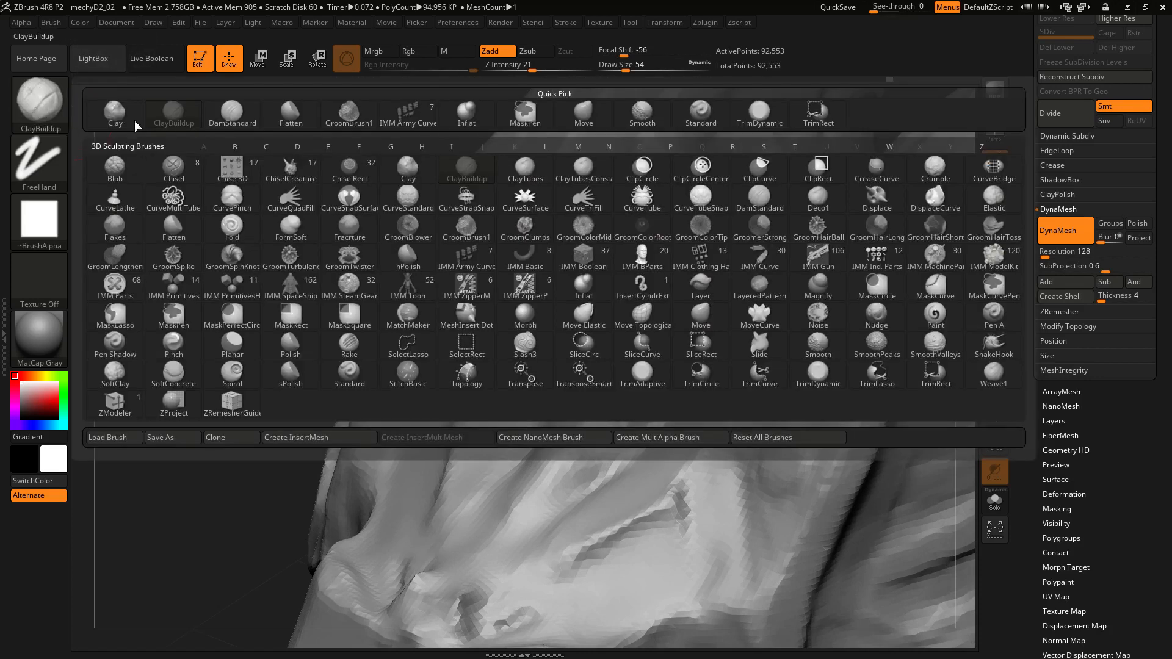